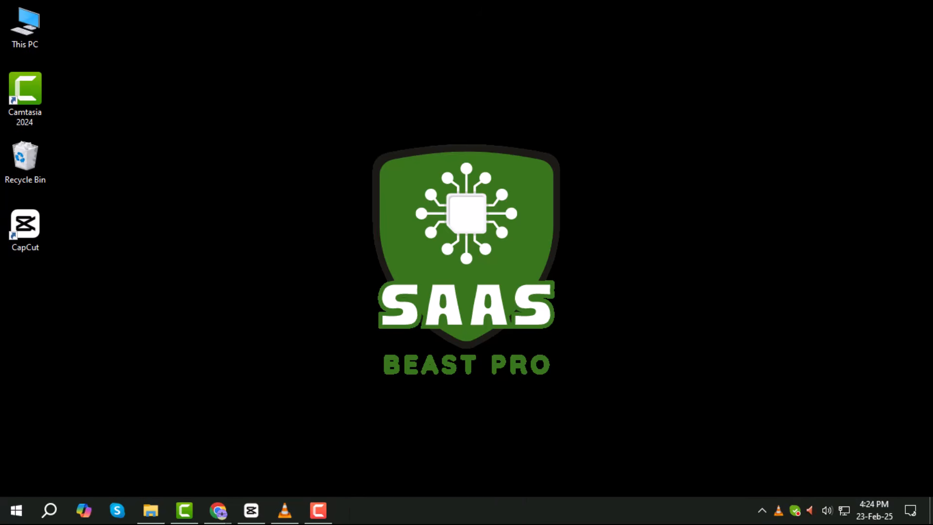
mouse_move(538, 497)
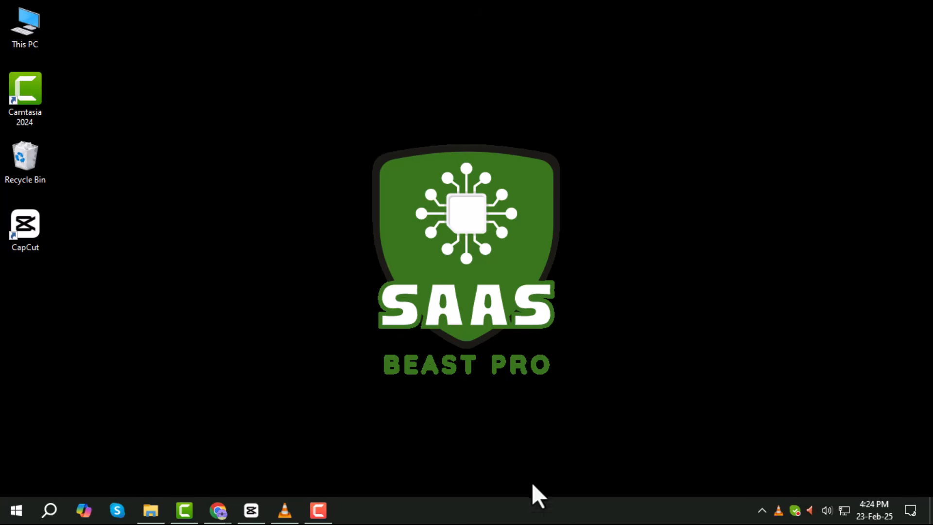
Step: Search itch.io for Spranki and choose the Incredibox - Sprunki result by wolf_hal
left_click(217, 509)
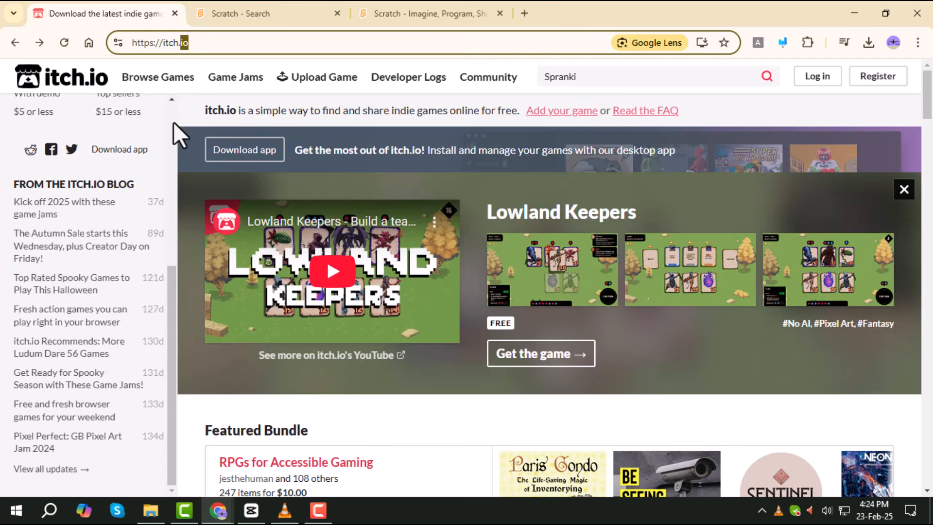
left_click(625, 76)
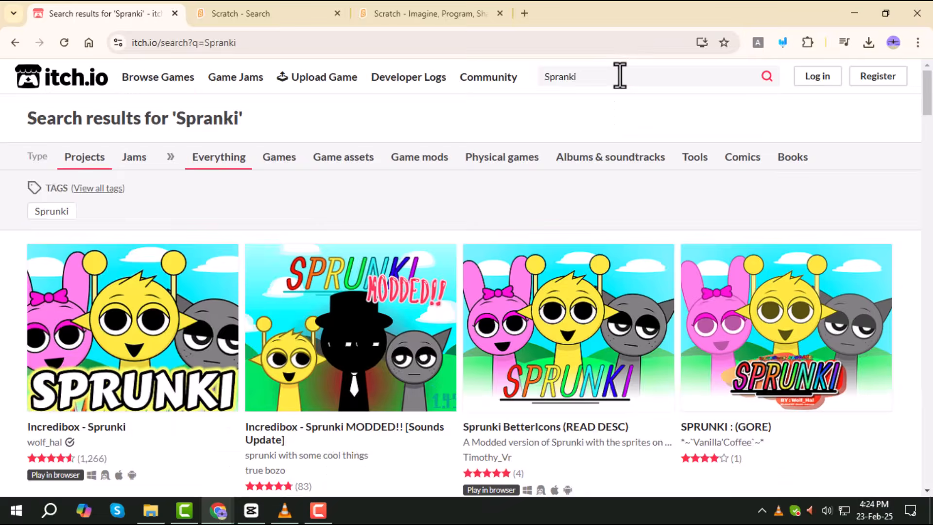
scroll("down", 3)
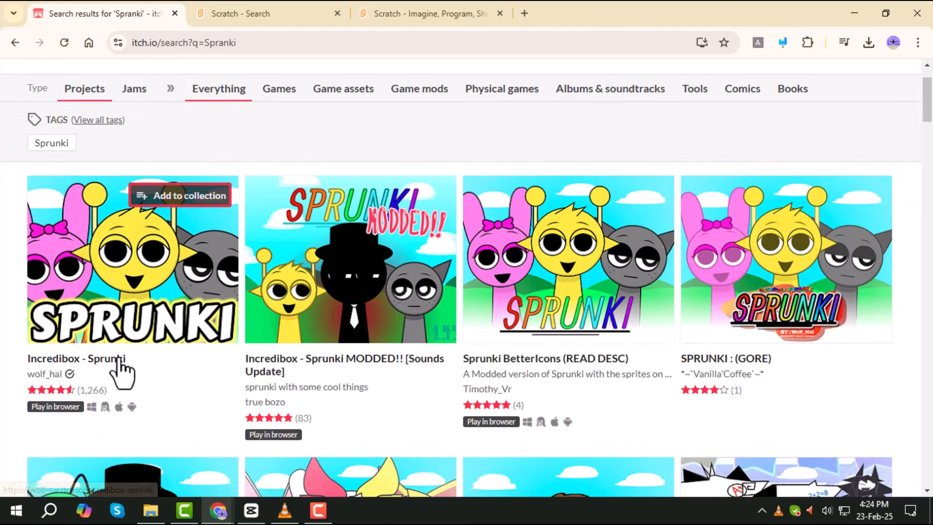
left_click(75, 359)
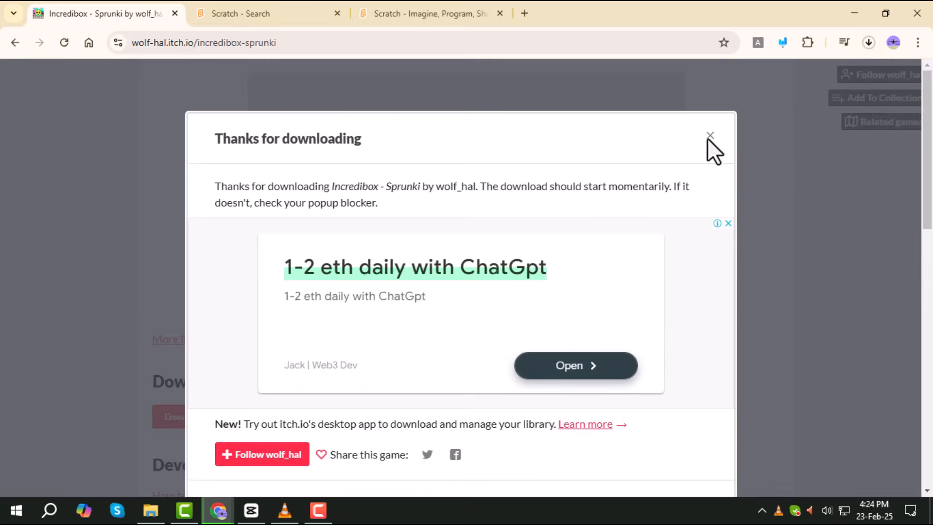
Step: Dismiss the thanks-for-downloading popup after starting the Sprunki download
left_click(709, 134)
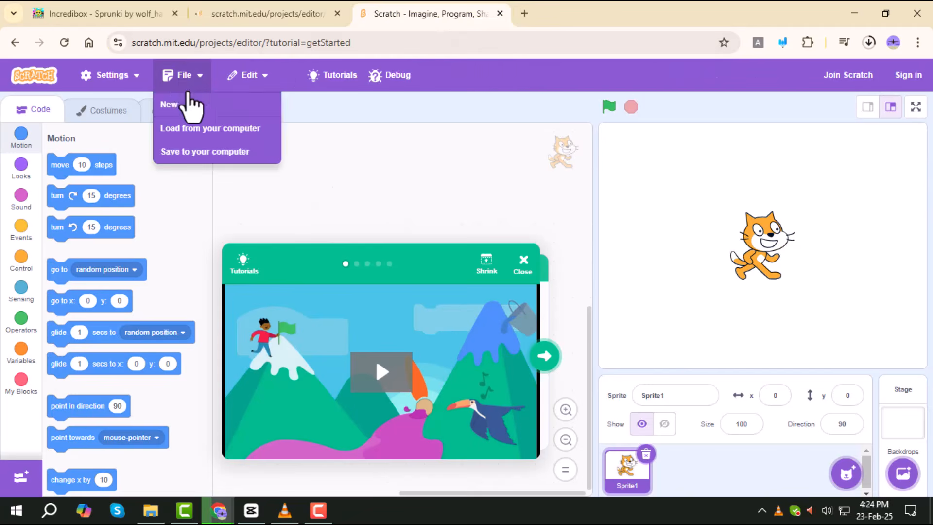
Step: Load the downloaded Sprunki .sb3 file from the computer into the Scratch editor
left_click(204, 129)
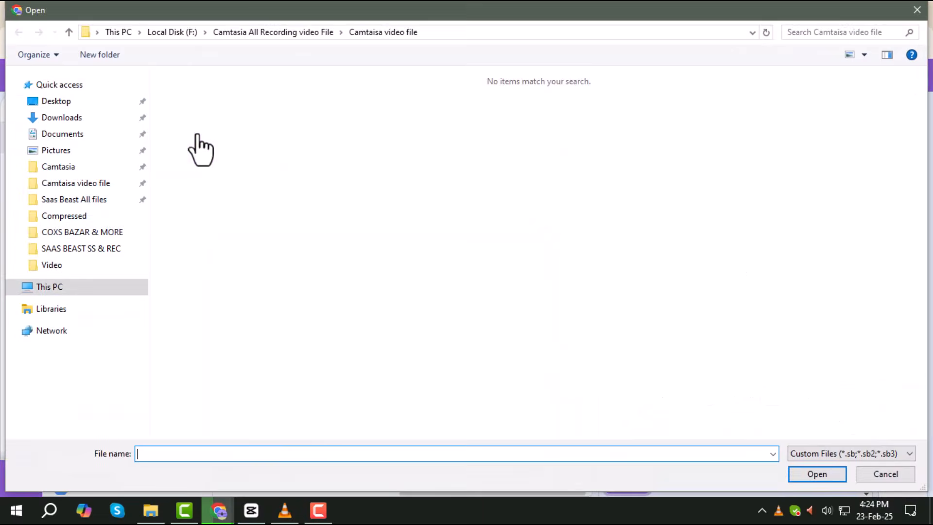
left_click(60, 117)
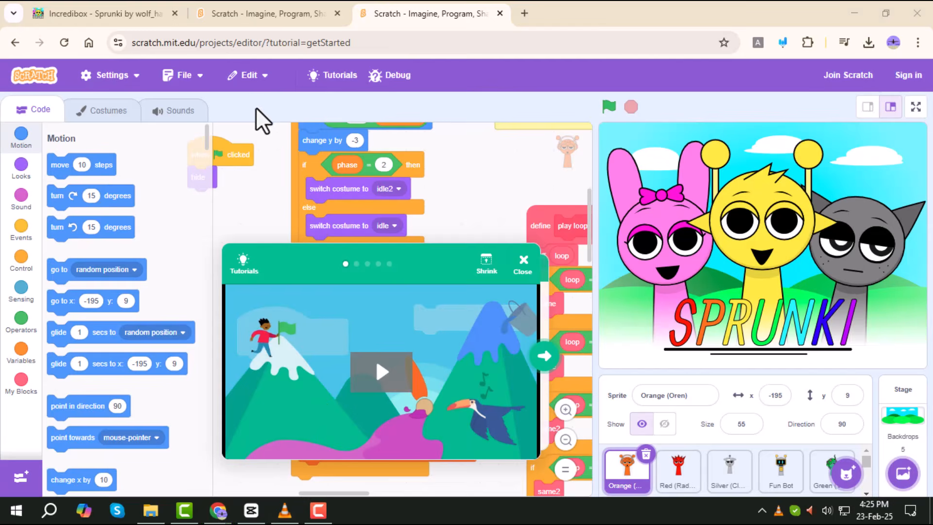
Step: View the Orange, Red (Raddy) and Silver (Clukr) sprite costumes, closing the tutorial overlay
left_click(109, 110)
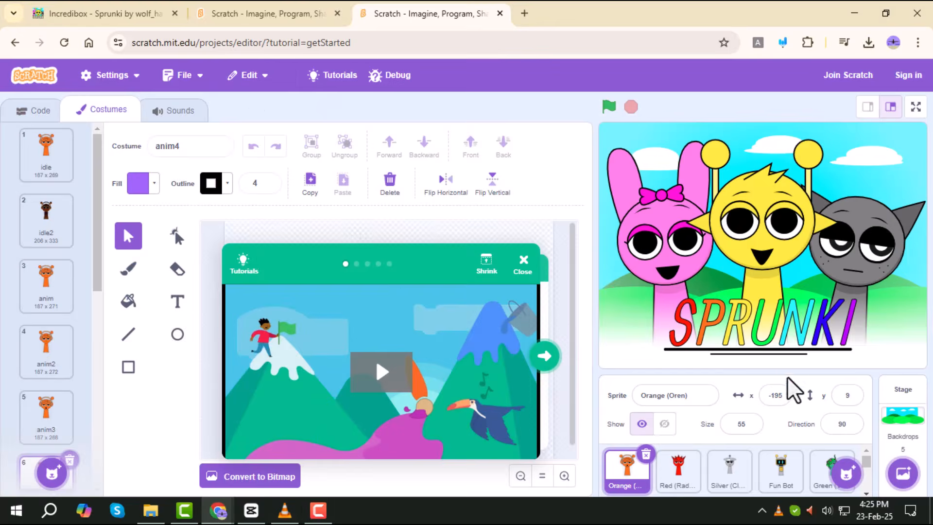
scroll("down", 3)
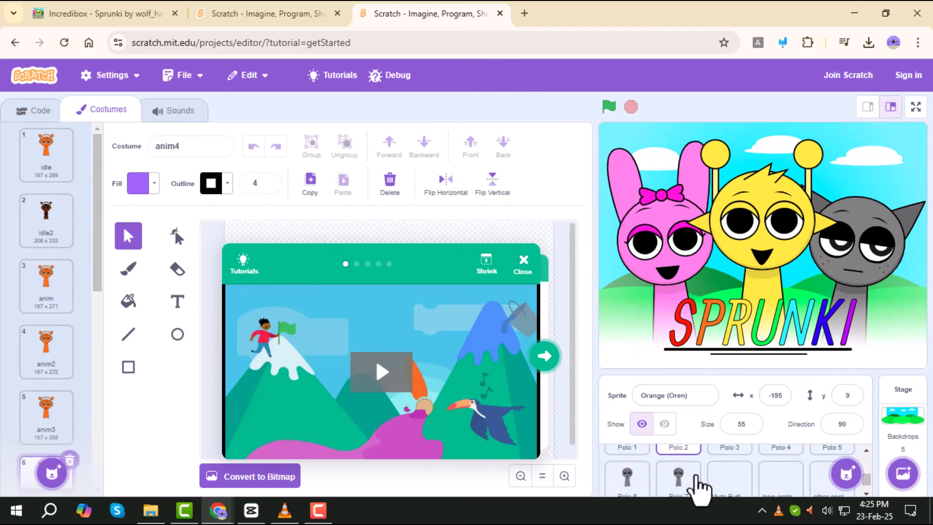
left_click(678, 474)
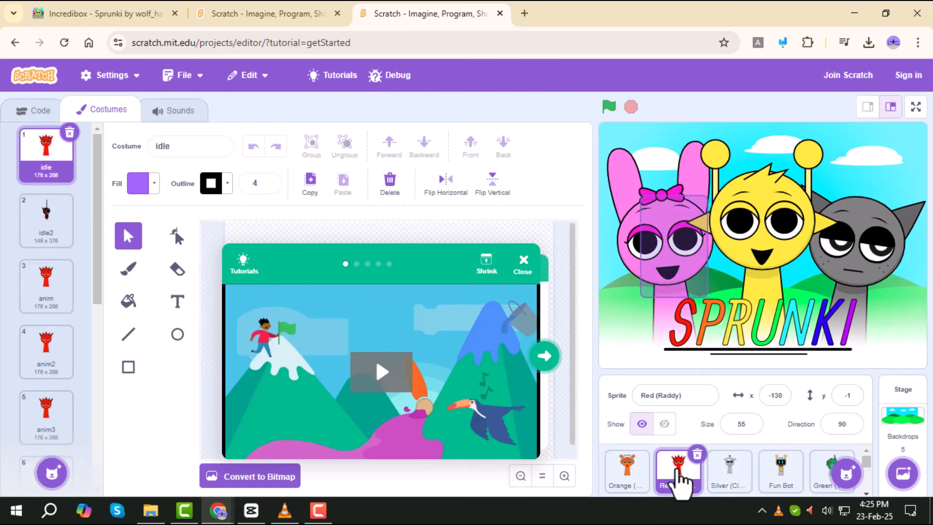
left_click(521, 260)
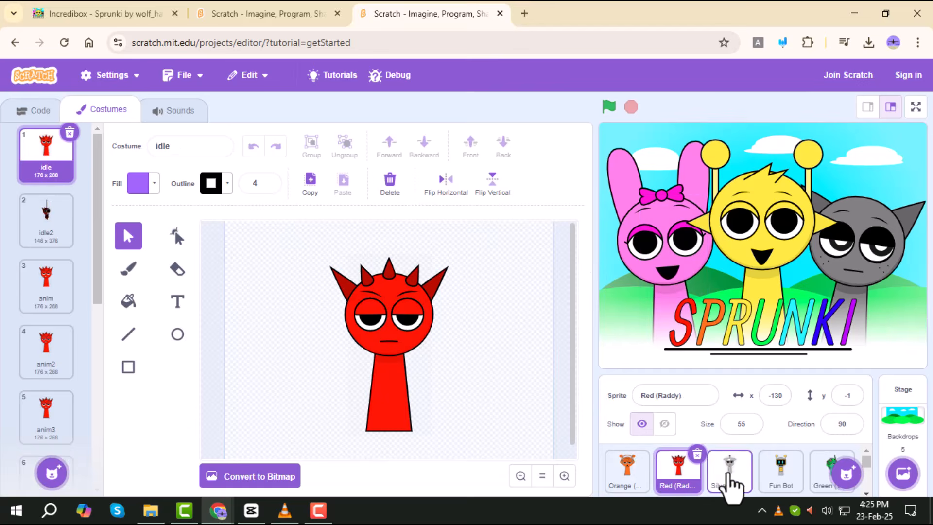
left_click(728, 470)
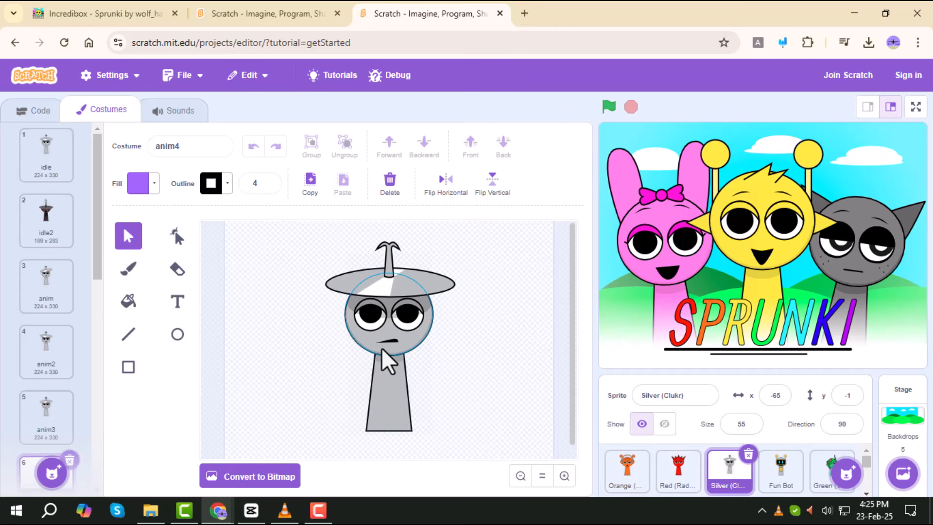